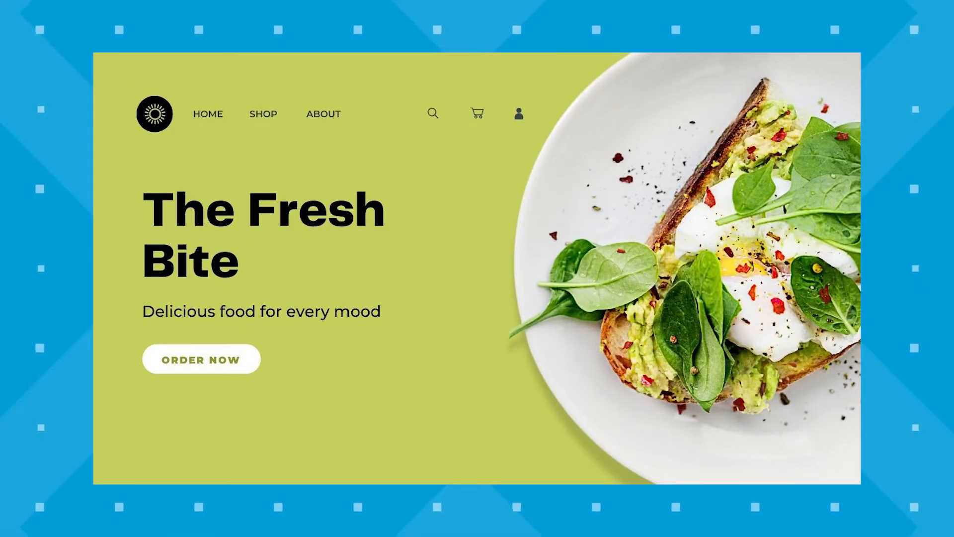
Step: Frame the ORDER NOW button on the hero mockup with a blue highlight box
click(201, 359)
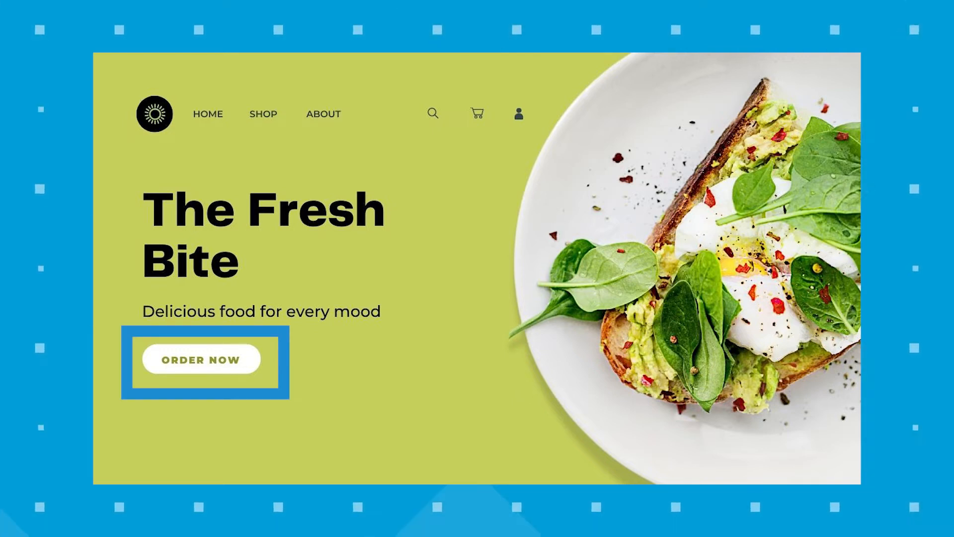